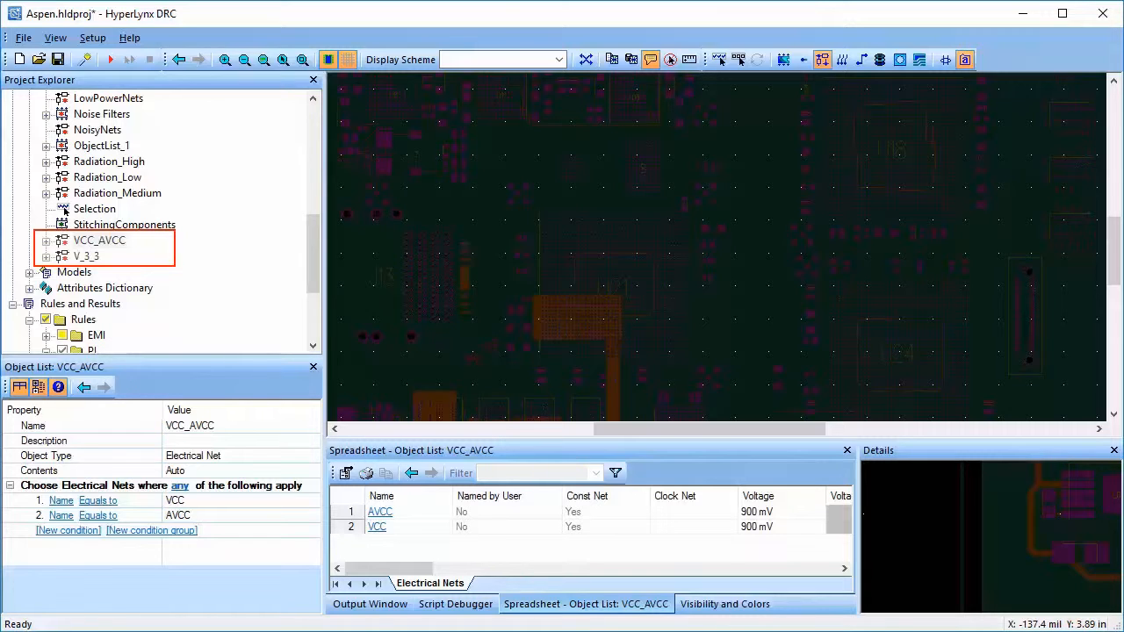
# Step: View the V_3_3 net list's conditions and the Power/Ground Width rule's description and parameters
pyautogui.click(86, 255)
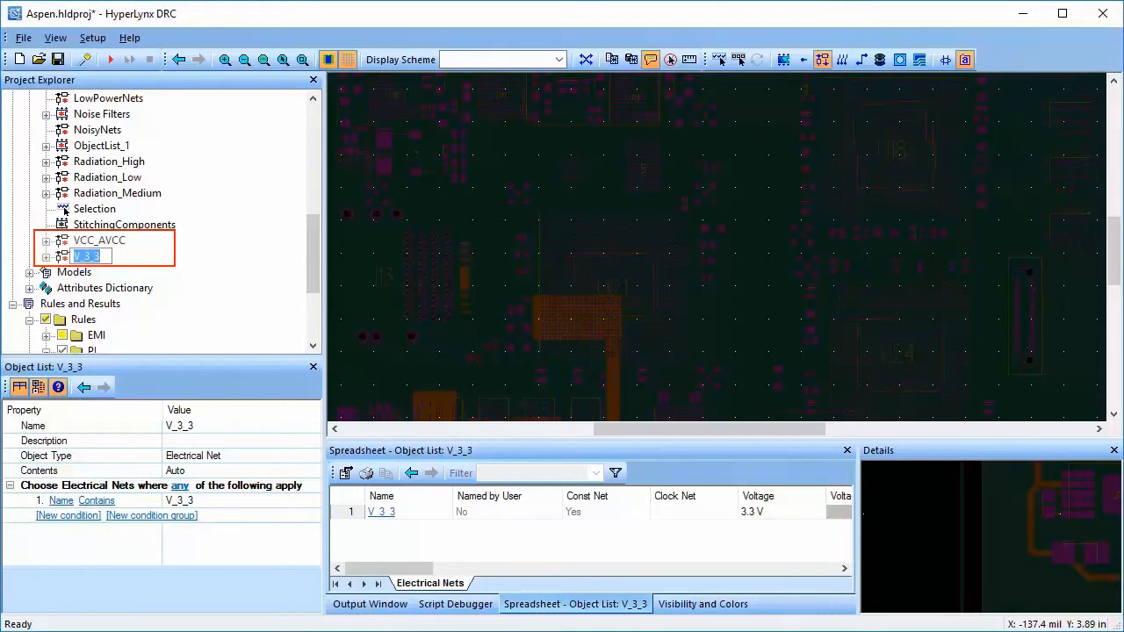
pyautogui.click(153, 240)
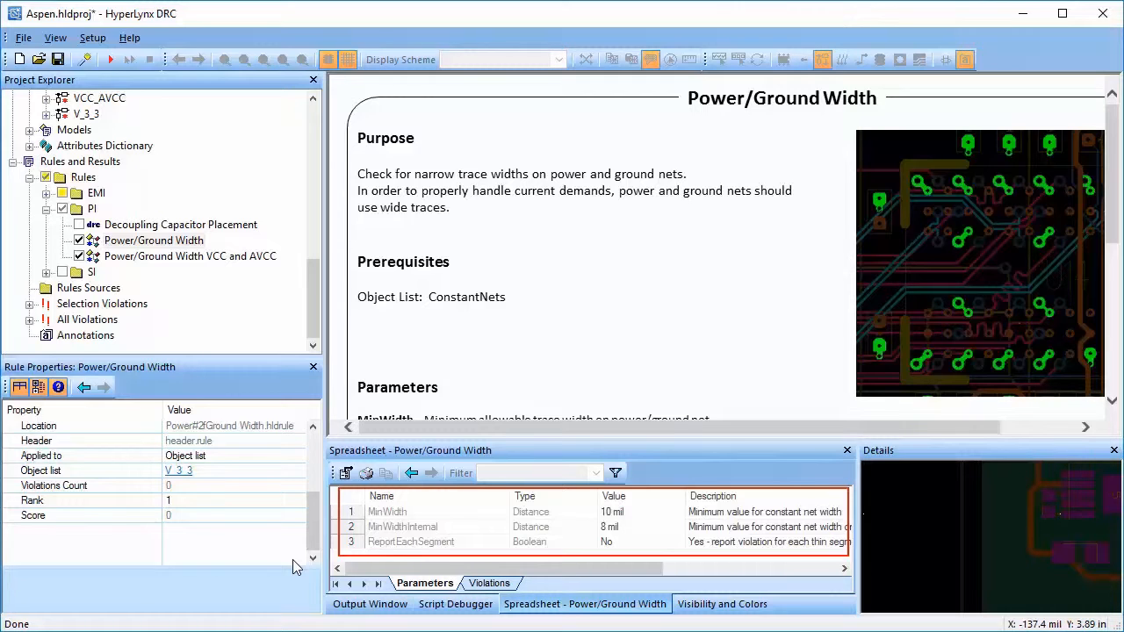
# Step: Close the rule description page to show the board layout with the DRC output log
pyautogui.click(190, 256)
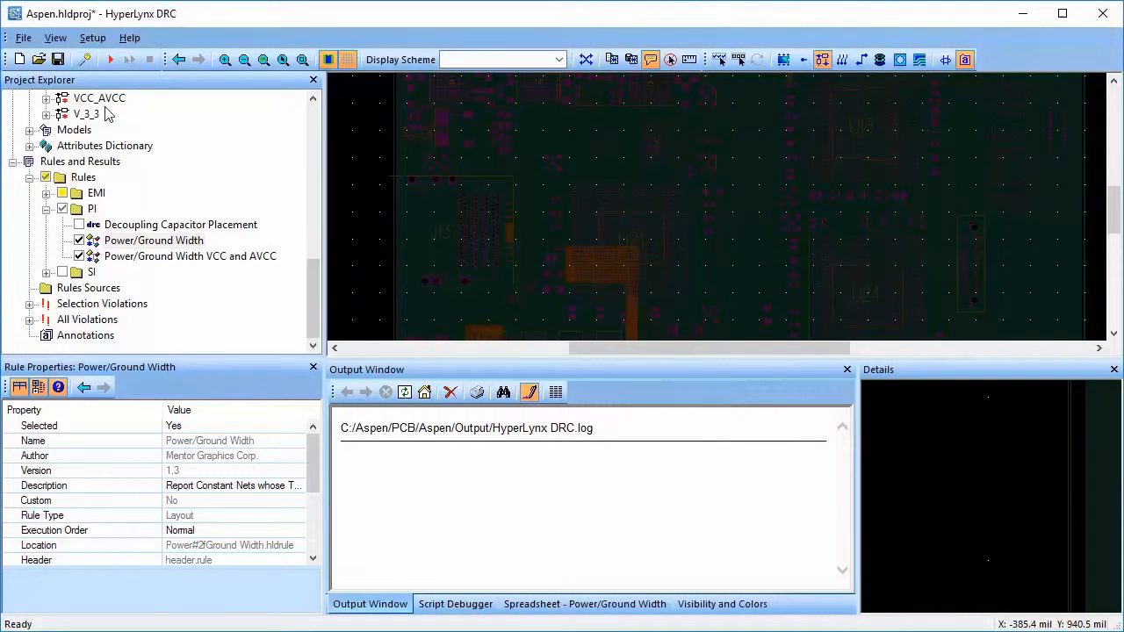
pyautogui.moveTo(110, 59)
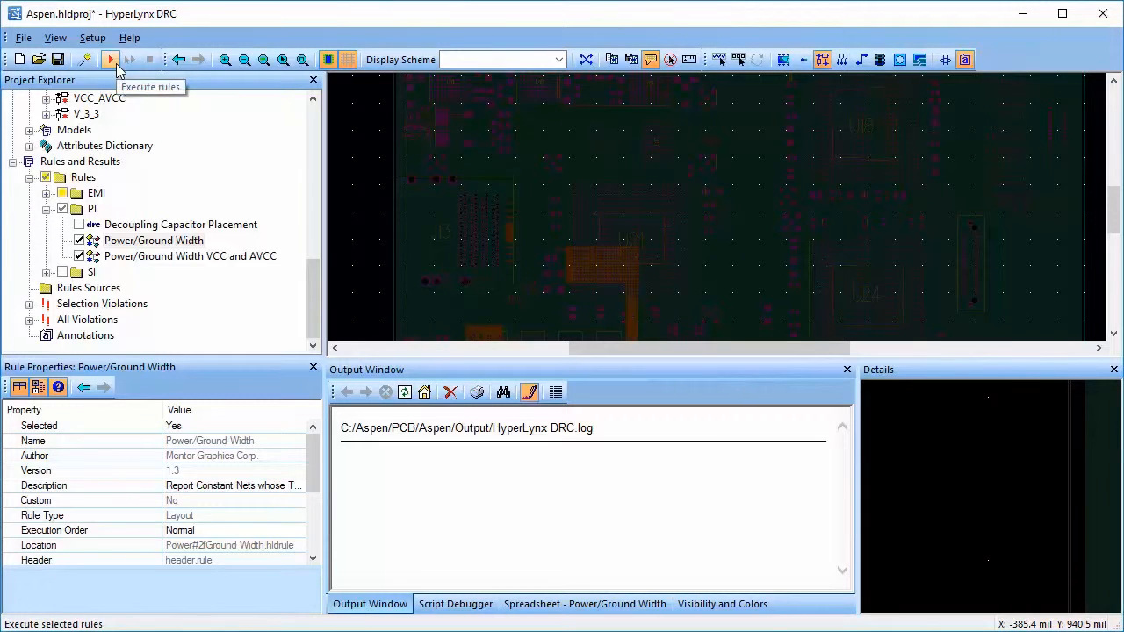
# Step: Execute the checked Power/Ground Width rules, yielding one V_3_3 violation at 8.03 mil width
pyautogui.click(110, 59)
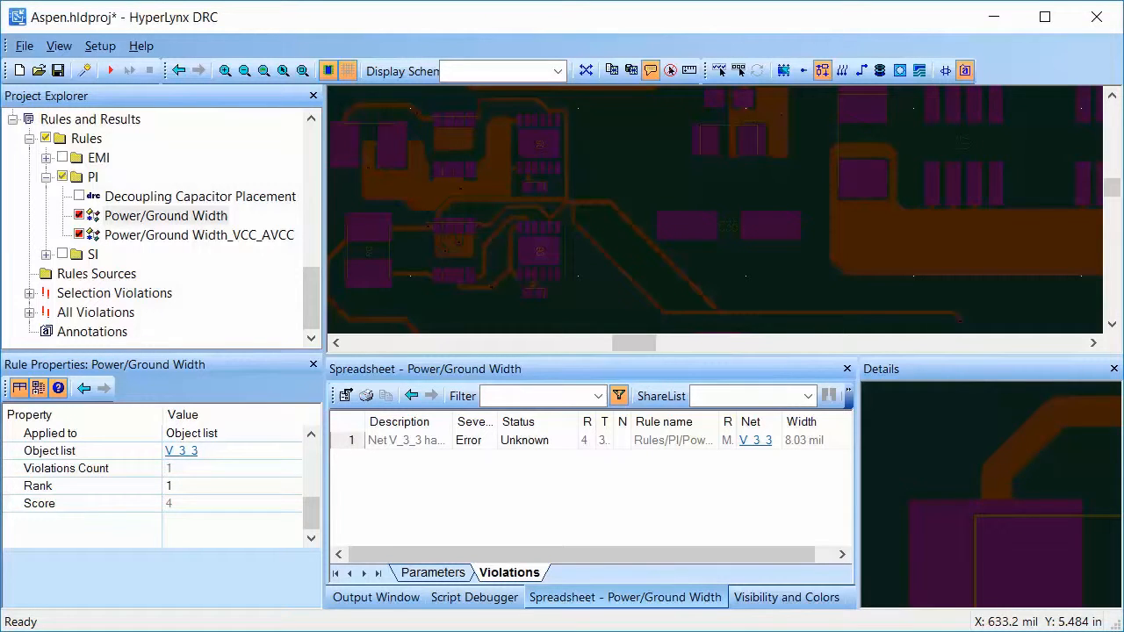
pyautogui.moveTo(353, 450)
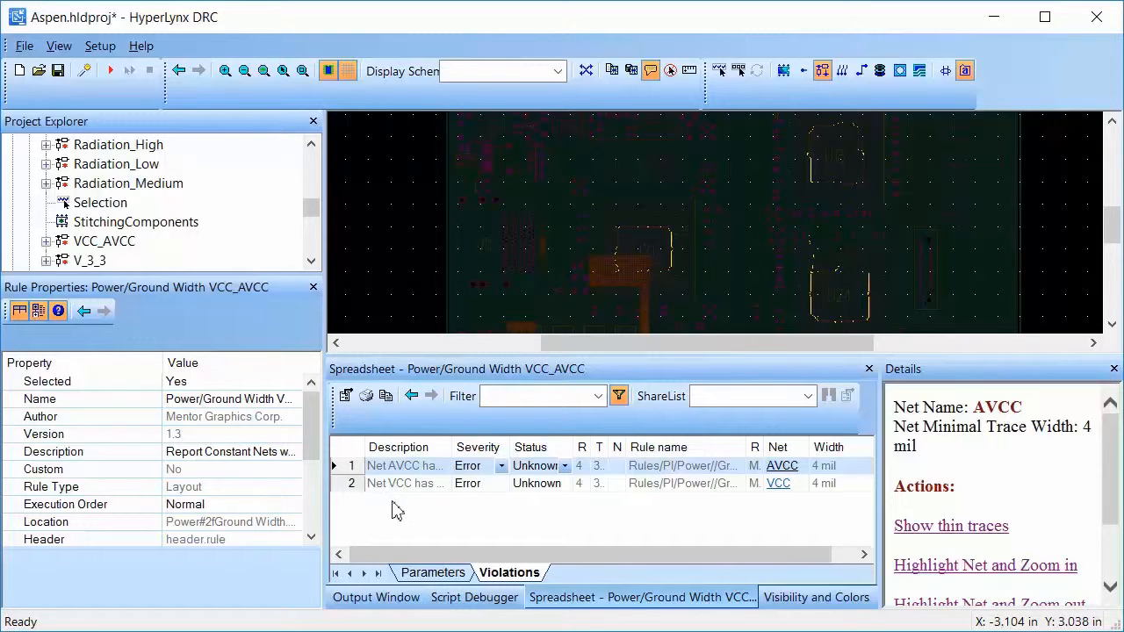
# Step: Set the AVCC violation's status to ToBeFixed, leaving the VCC violation as Unknown
pyautogui.click(567, 465)
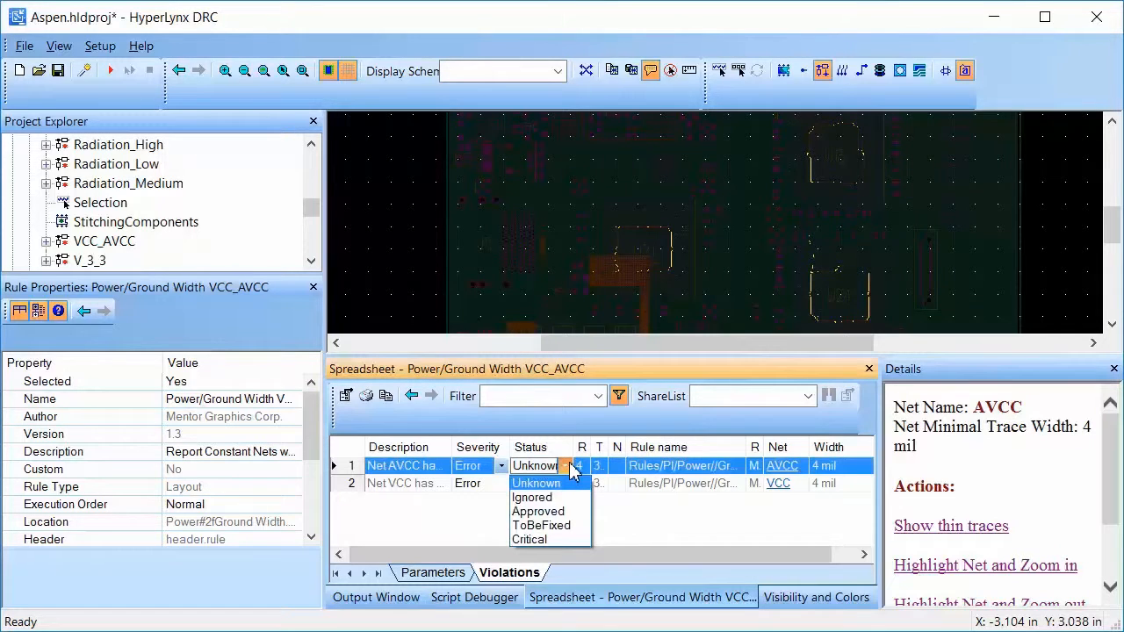
pyautogui.moveTo(542, 525)
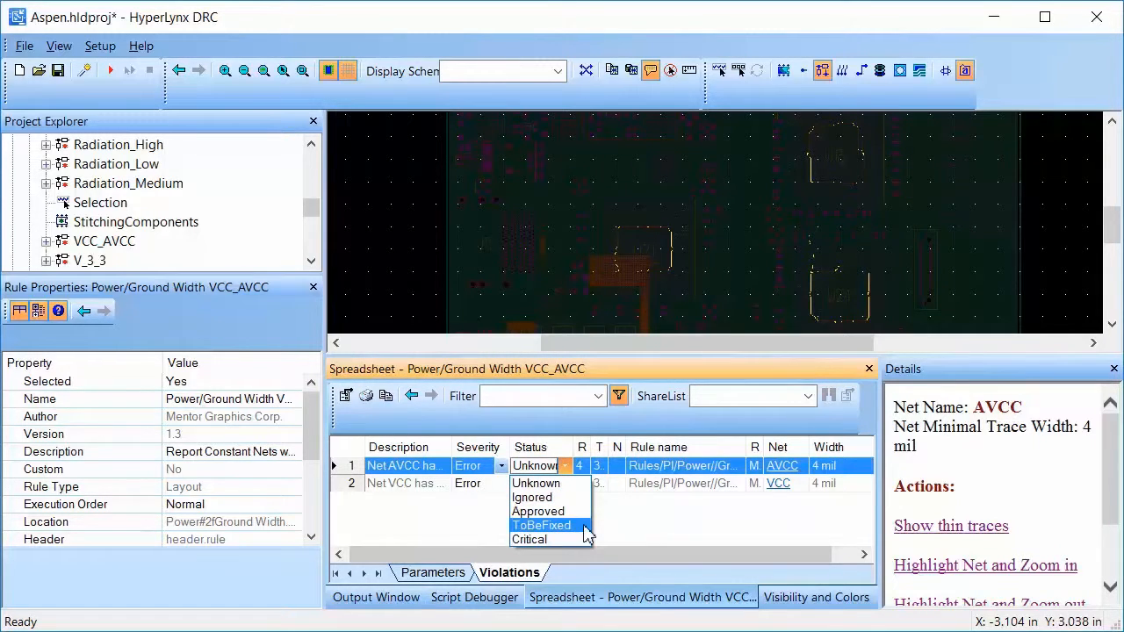
pyautogui.click(541, 525)
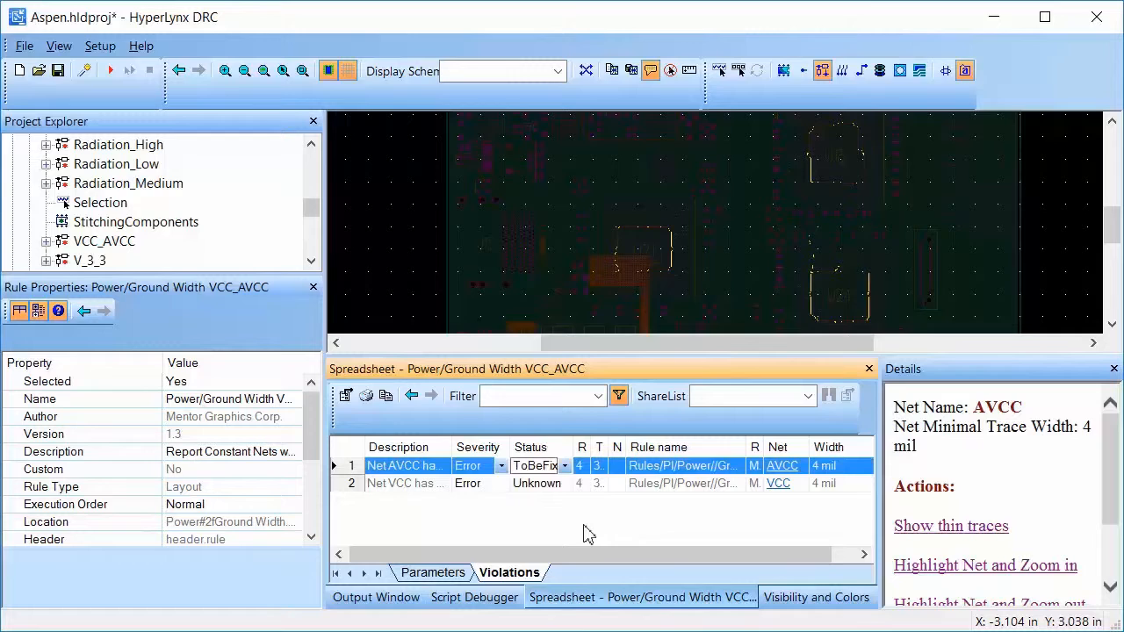